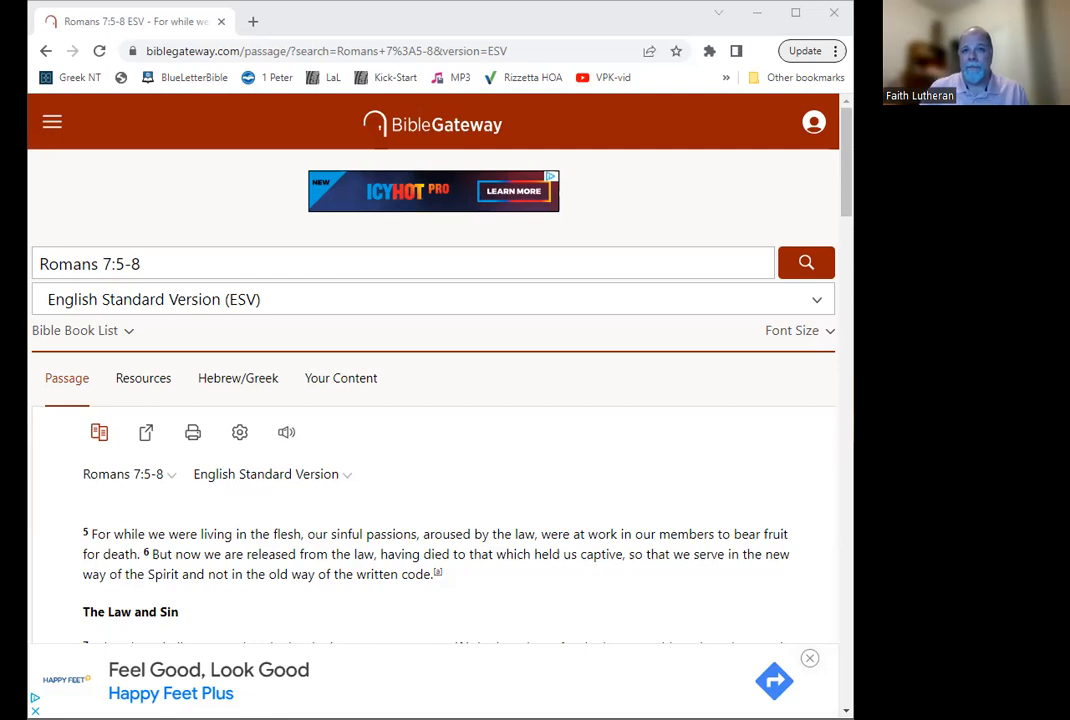
mouse_move(289, 298)
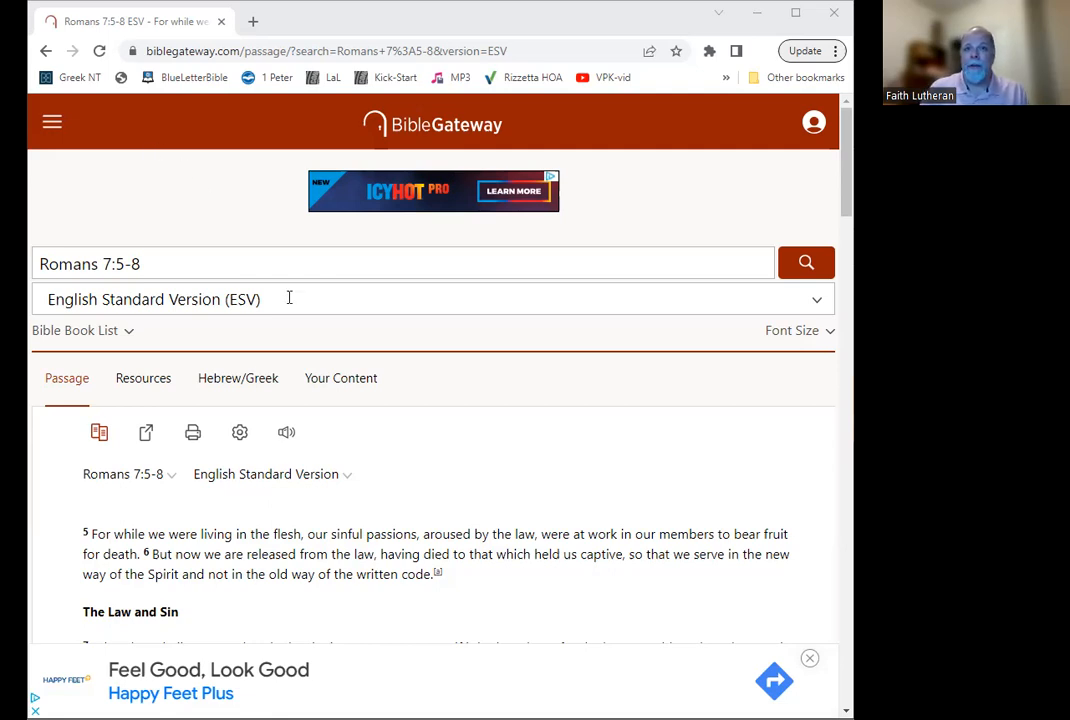
Scroll through the full ESV Romans 7 chapter to the Law and Sin verses.
scroll("down", 3)
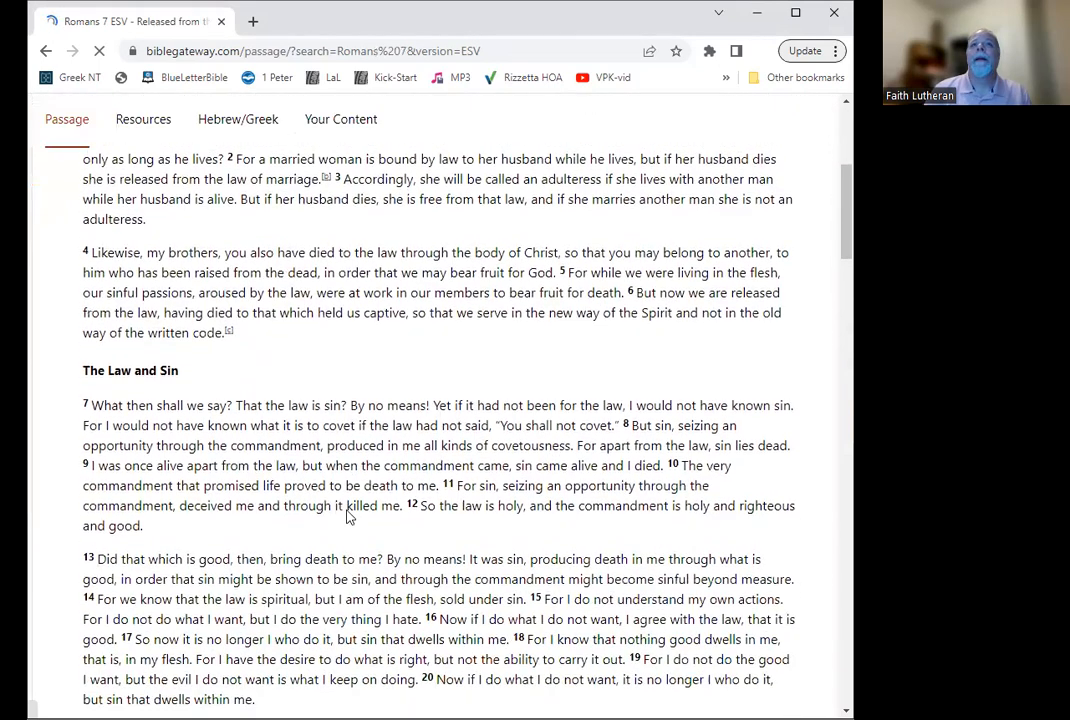
Go back to the Romans 7:5-8 ESV search result showing verses through 8 with footnotes.
scroll("up", 3)
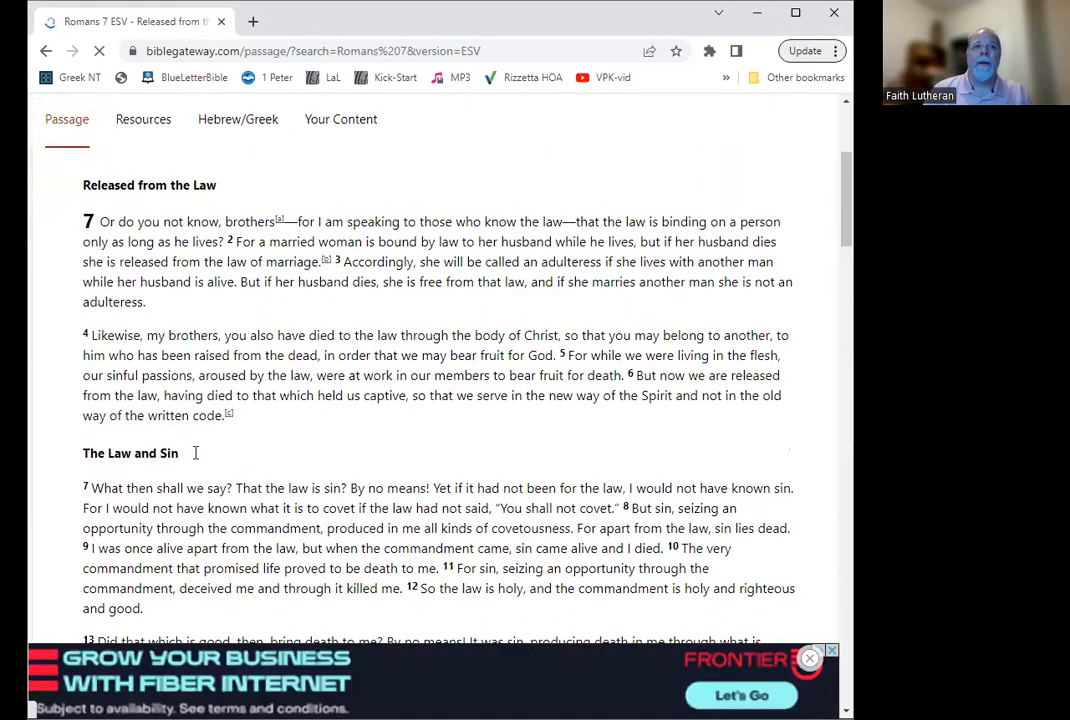
mouse_move(383, 428)
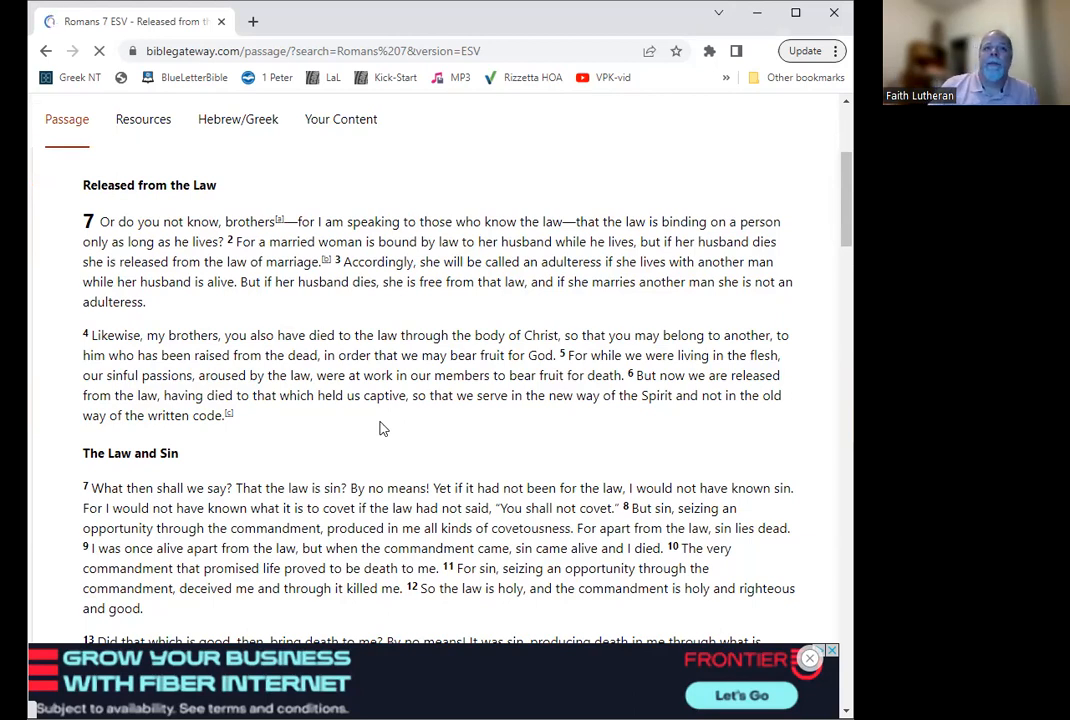
left_click(810, 657)
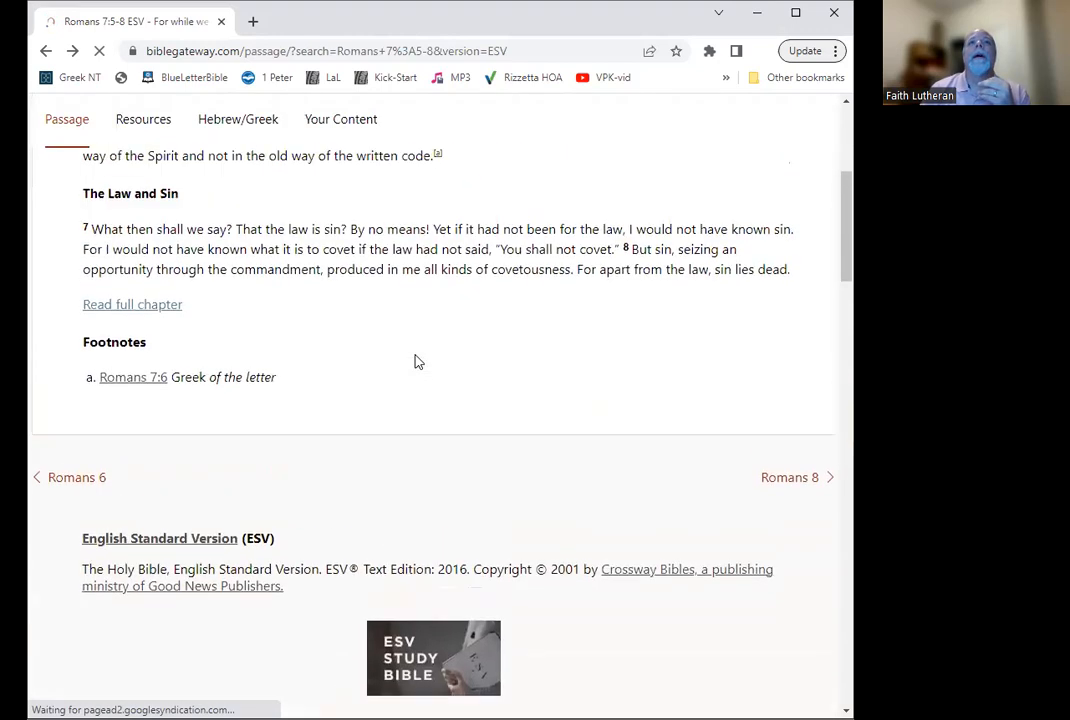
scroll("up", 3)
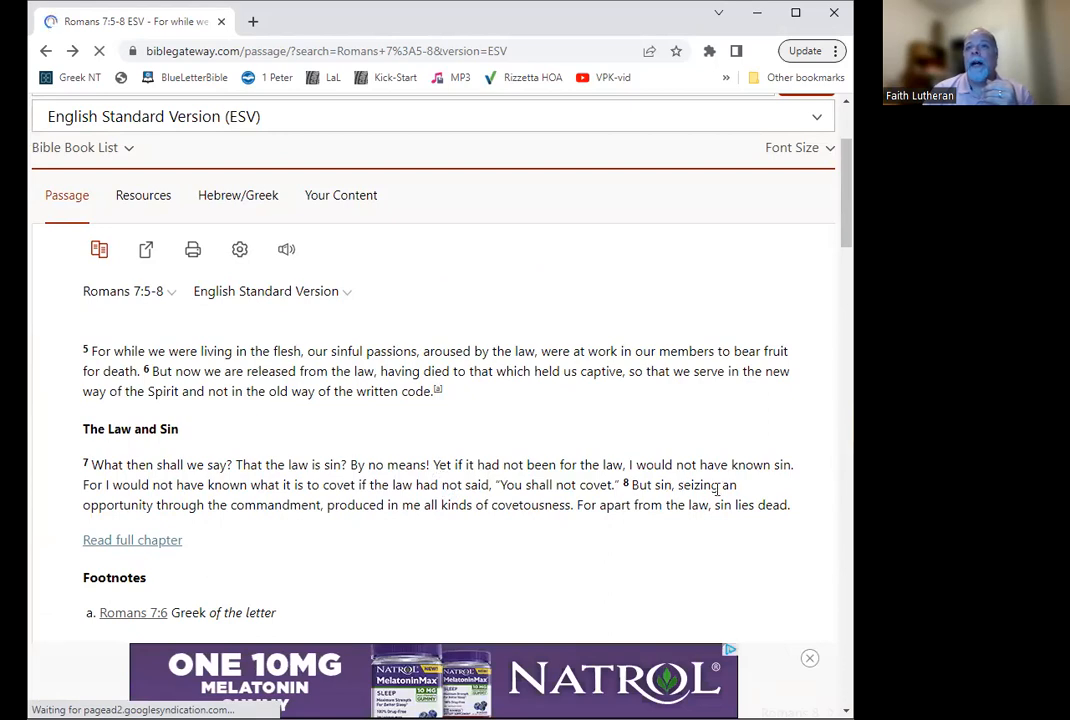
mouse_move(766, 386)
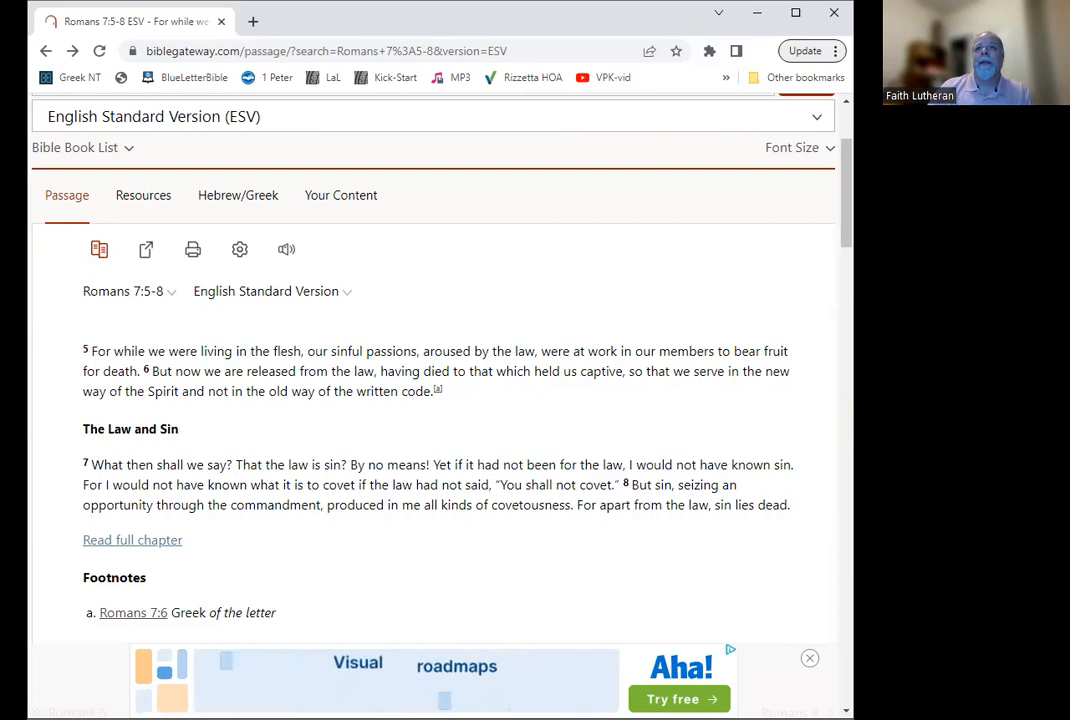
mouse_move(770, 35)
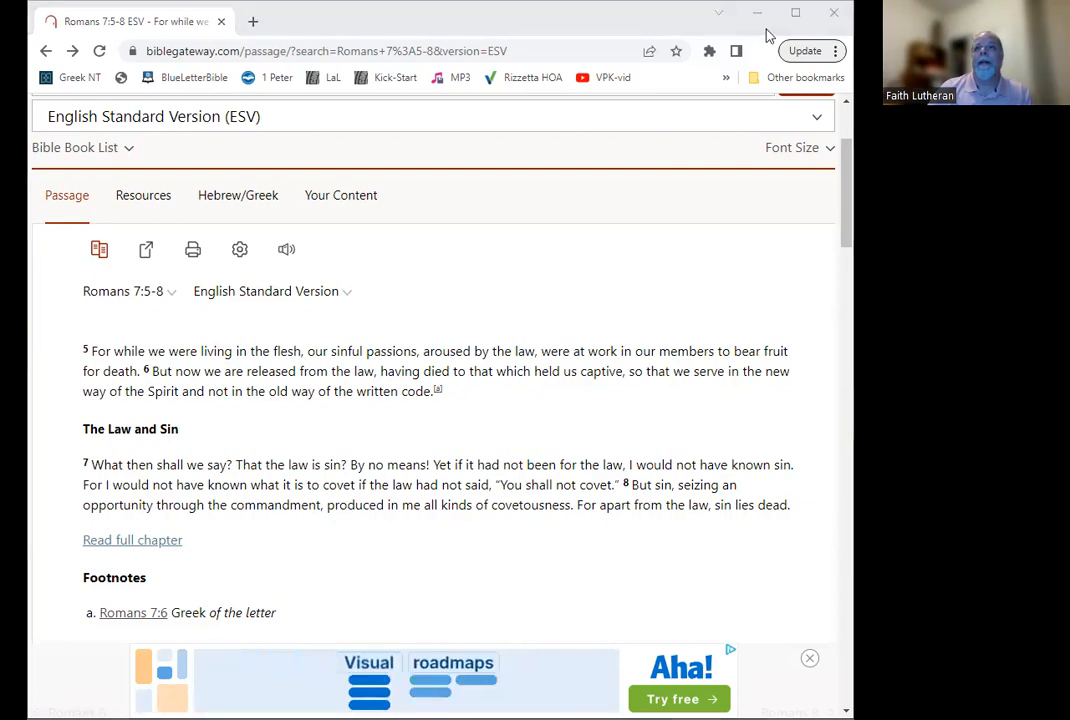